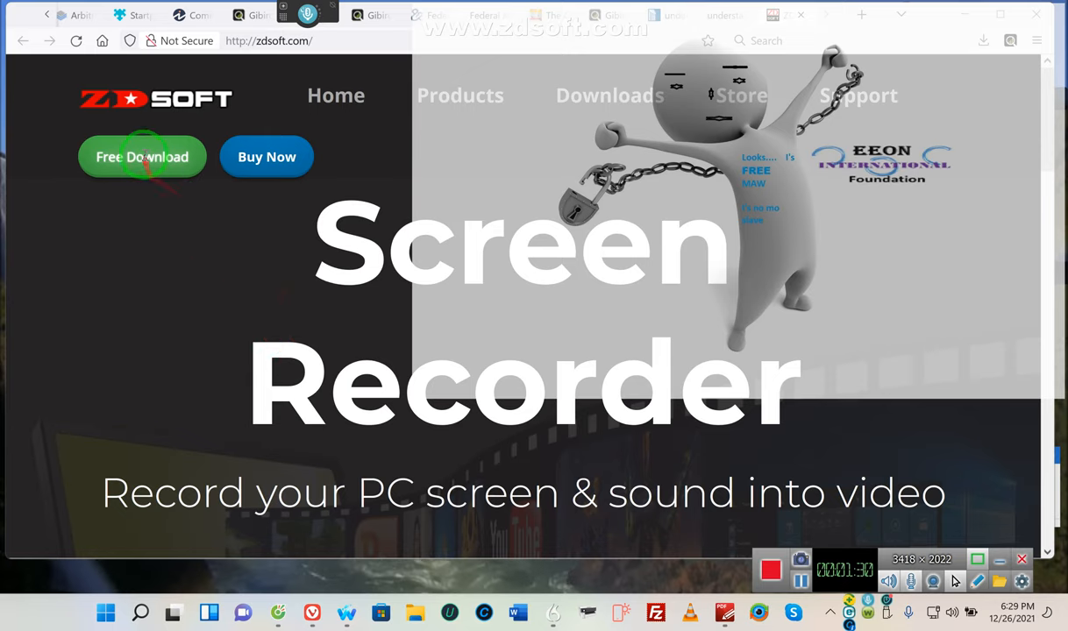
mouse_move(142, 157)
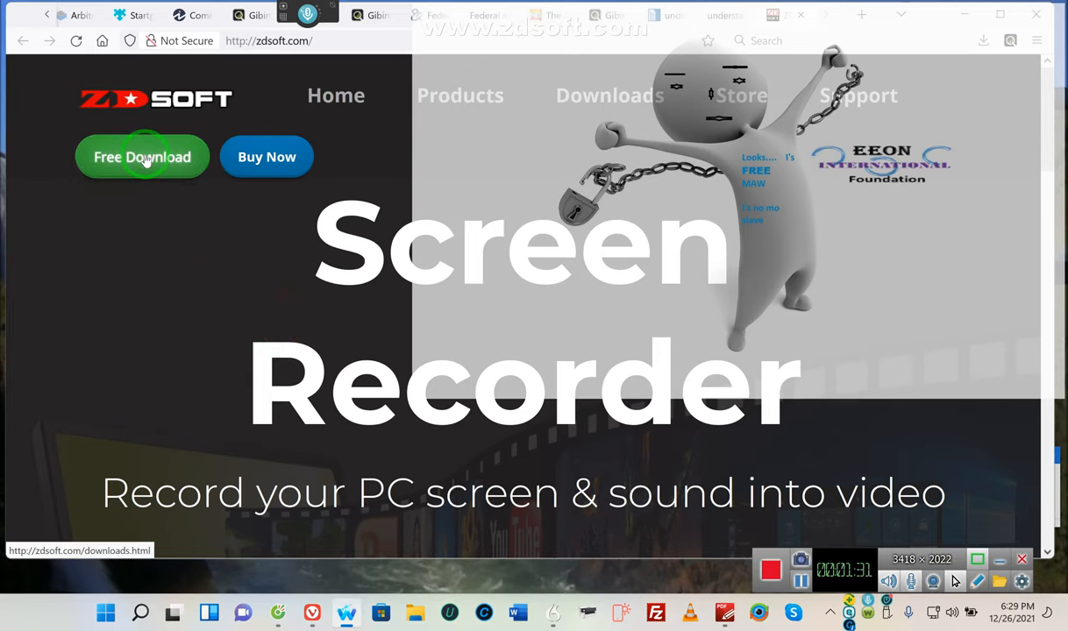
Open the ZD Soft Screen Recorder 11.3.0 download page from zdsoft.com.
left_click(142, 157)
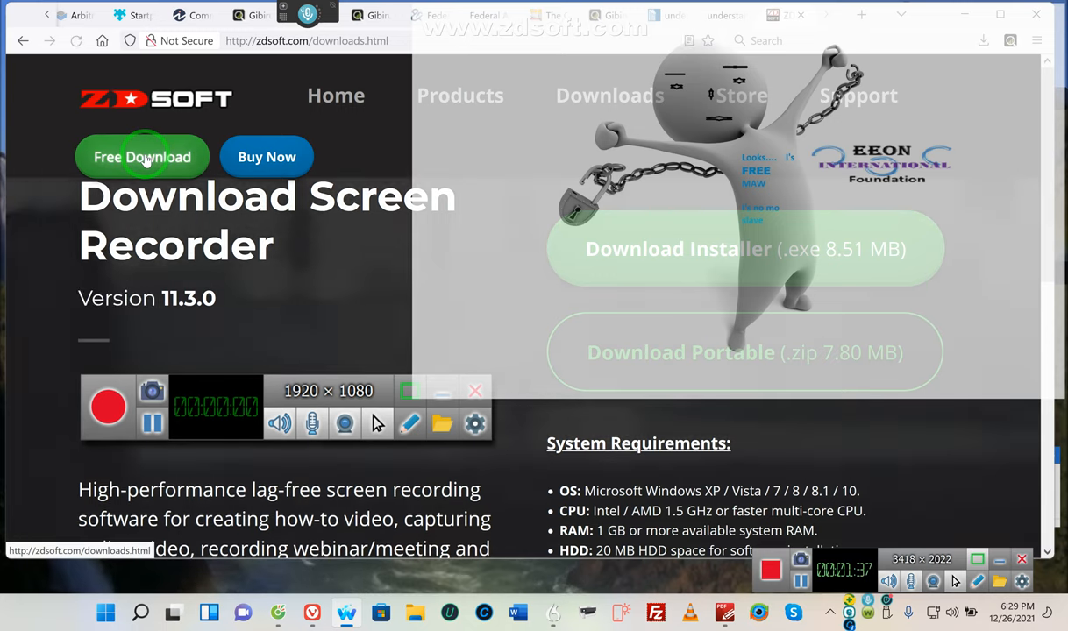
mouse_move(356, 228)
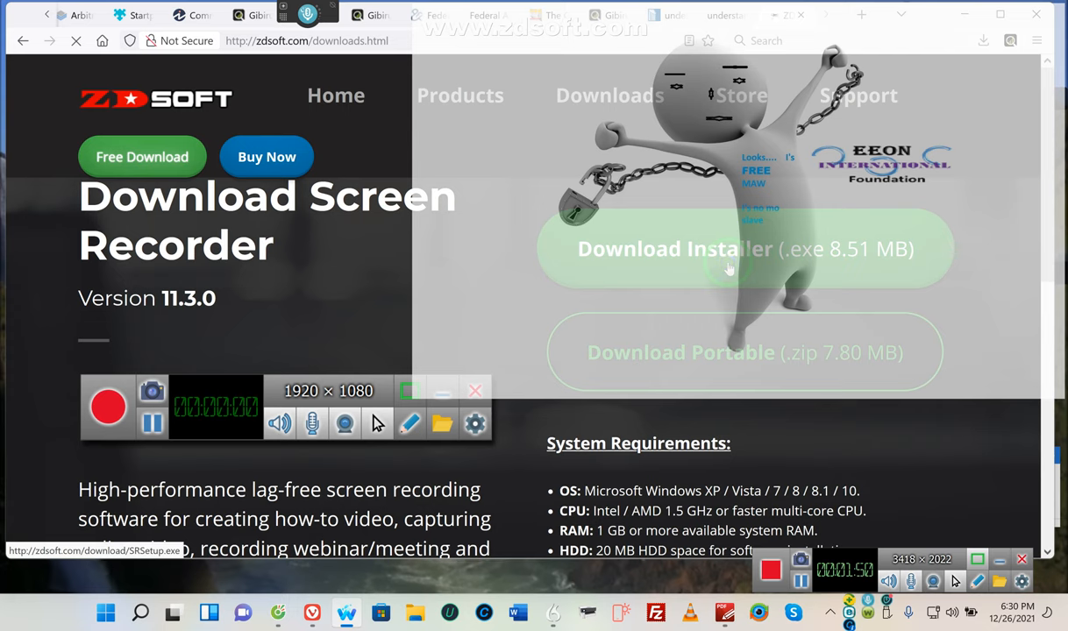
right_click(729, 270)
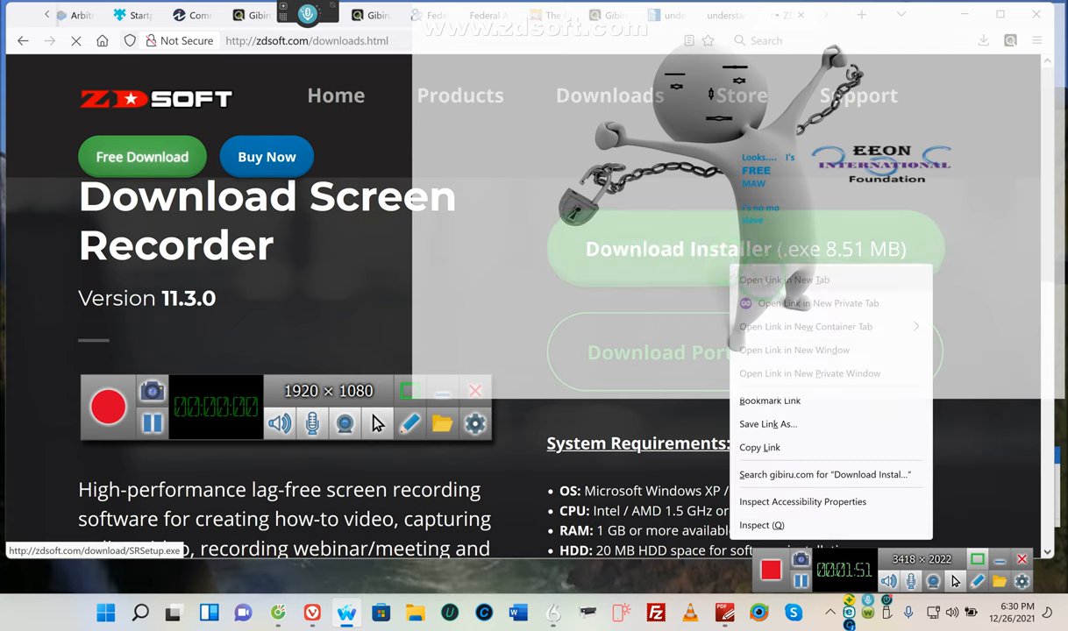
mouse_move(788, 430)
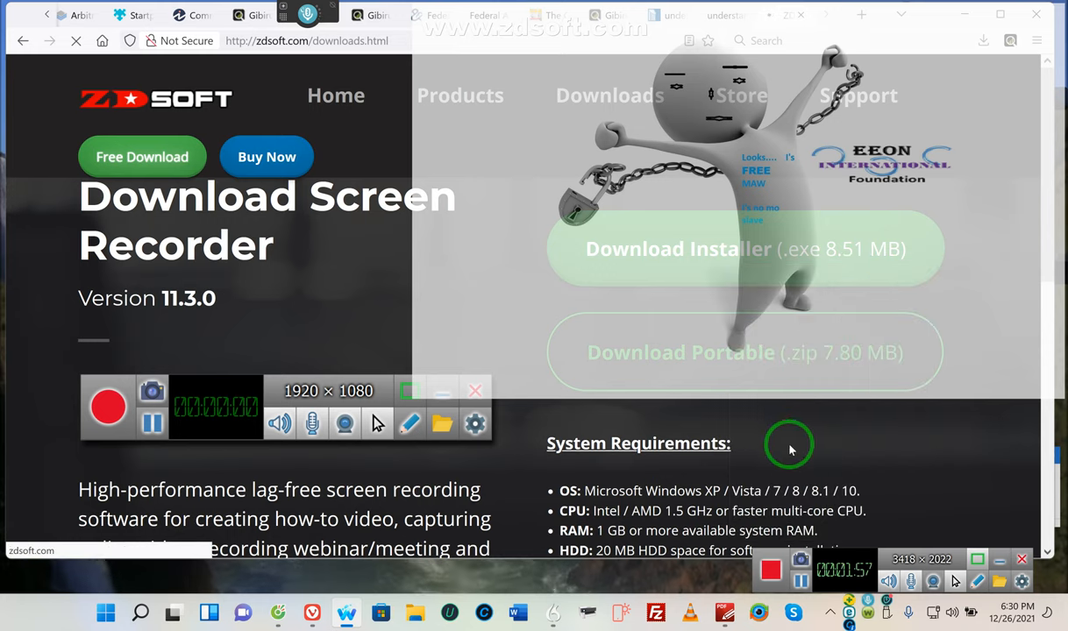
mouse_move(825, 460)
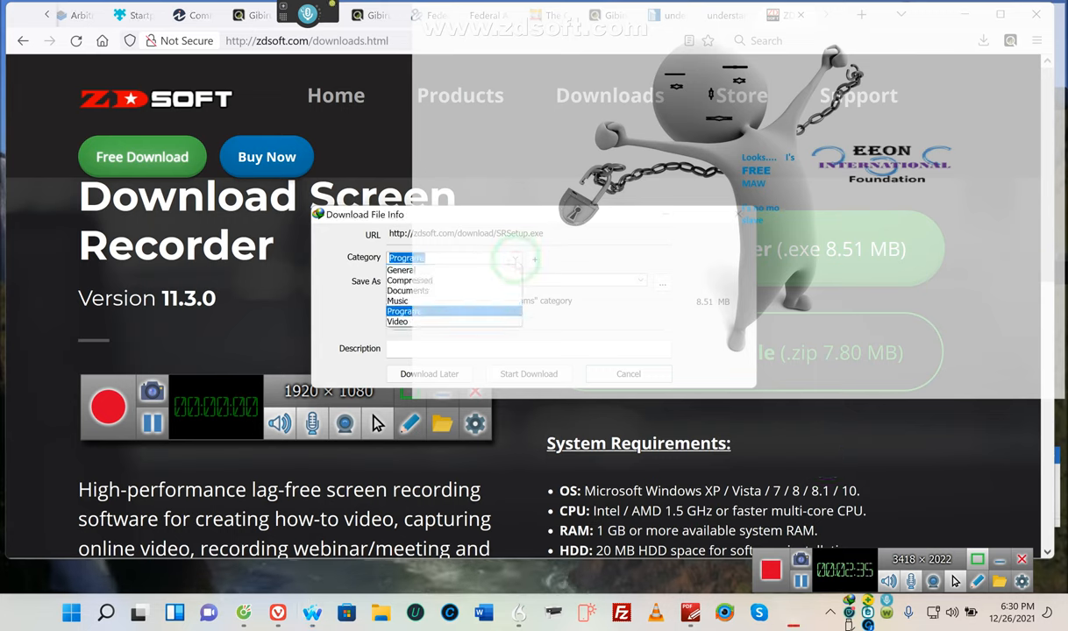
File SRSetup.exe under the General category and start downloading it to Downloads.
left_click(400, 269)
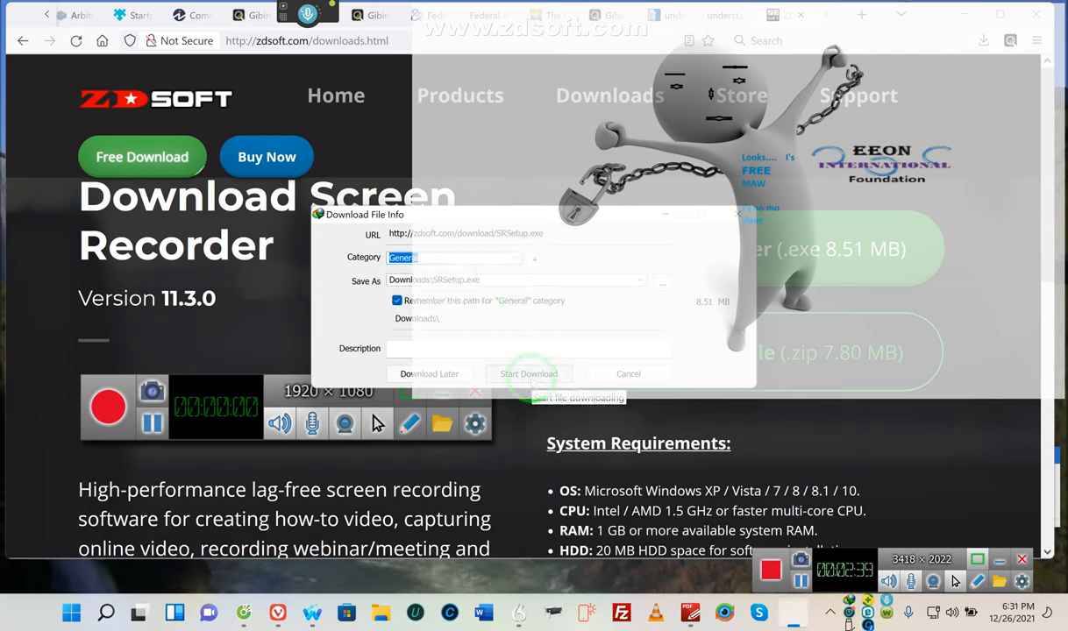
left_click(528, 374)
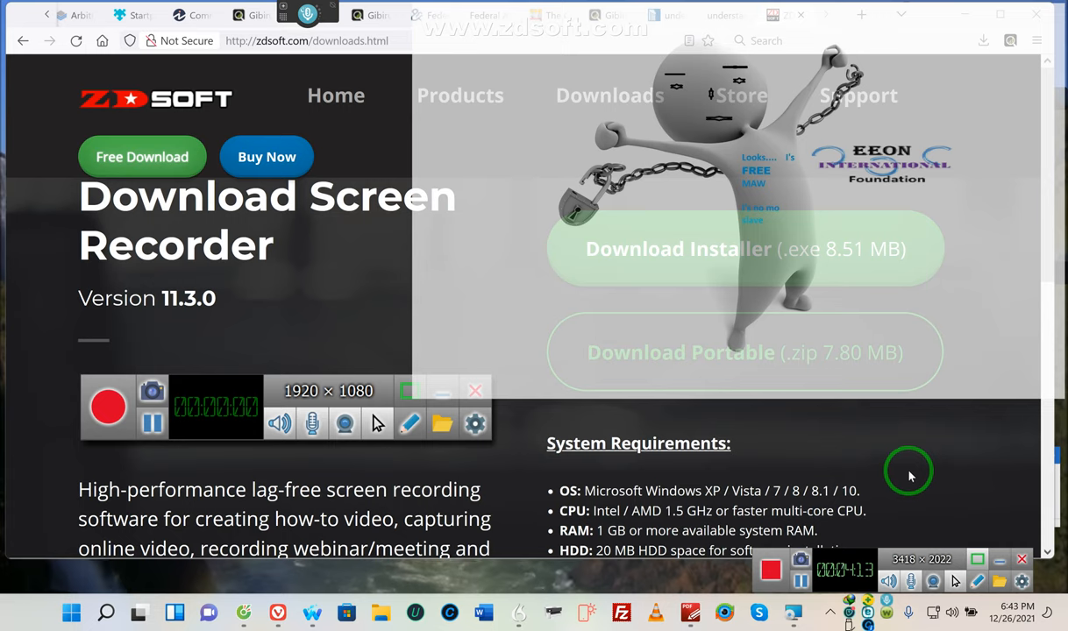
mouse_move(1004, 188)
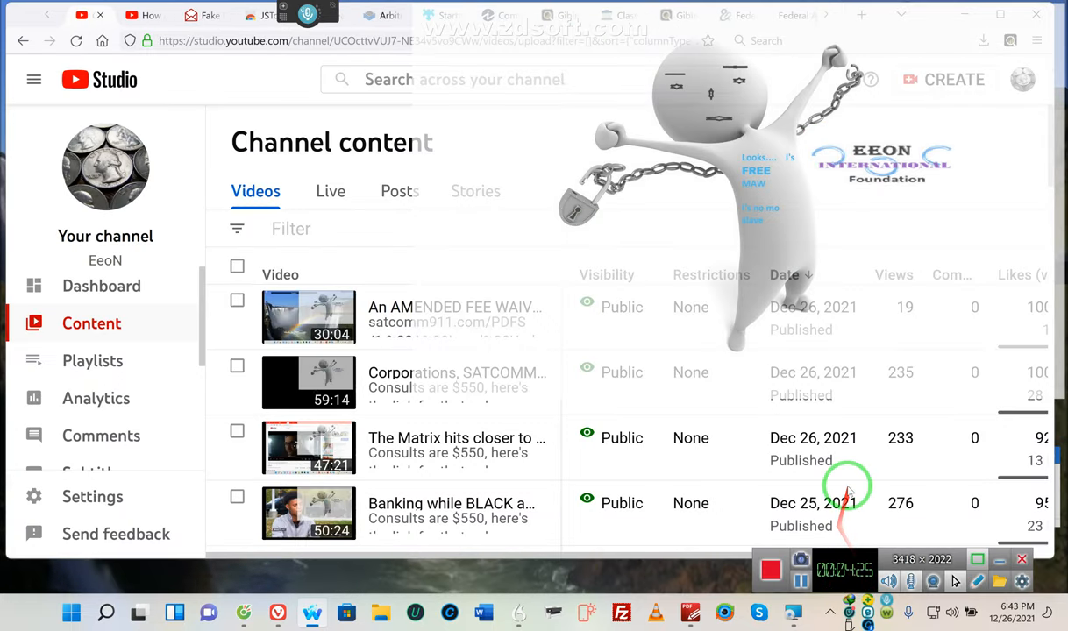
mouse_move(398, 313)
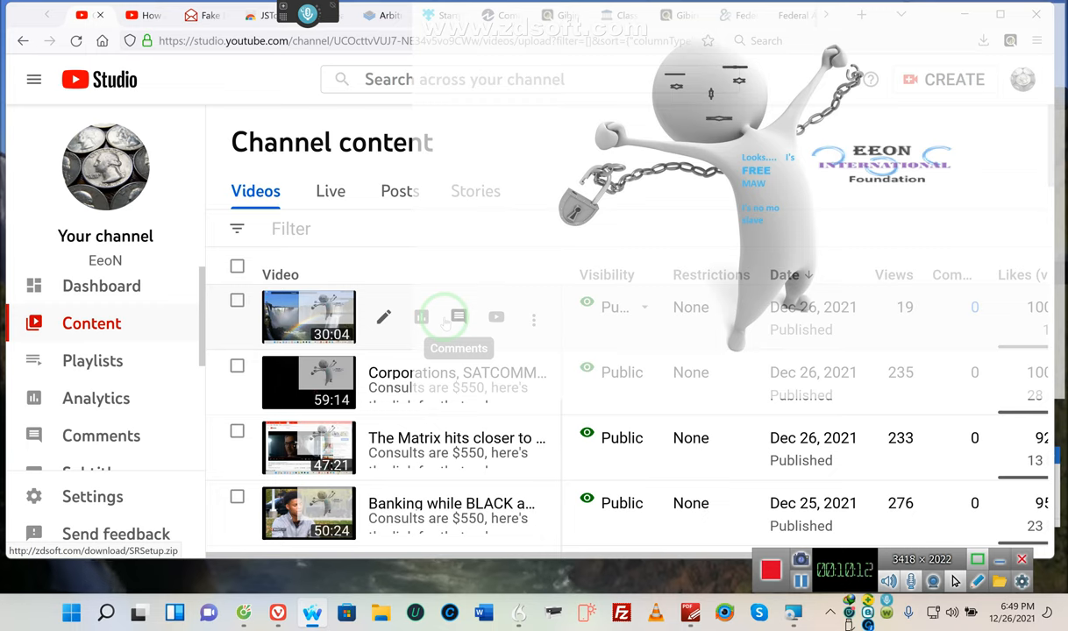
mouse_move(458, 316)
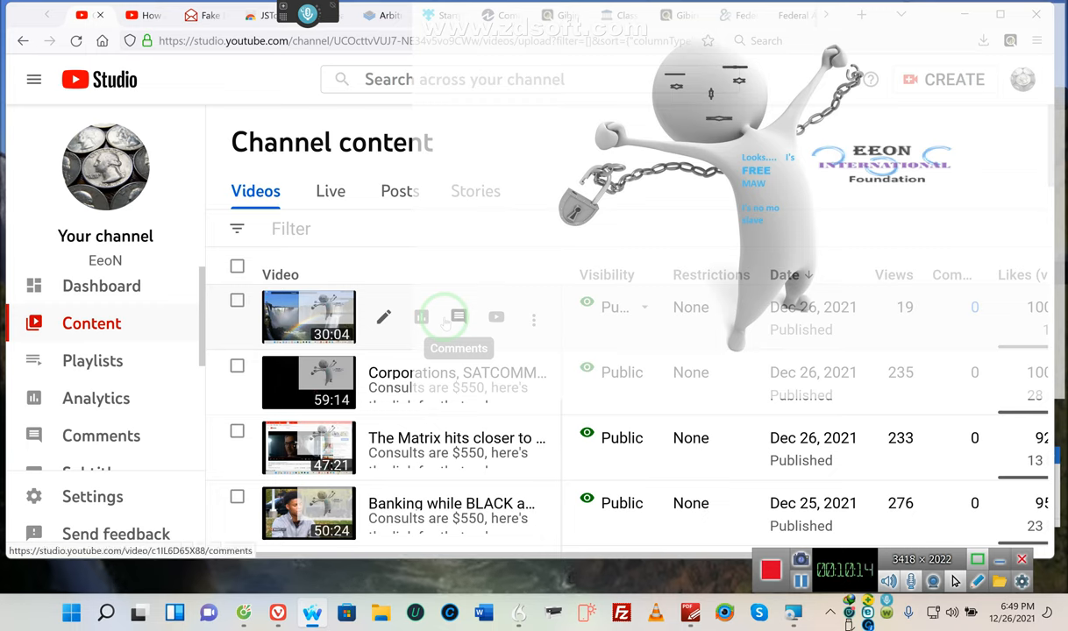